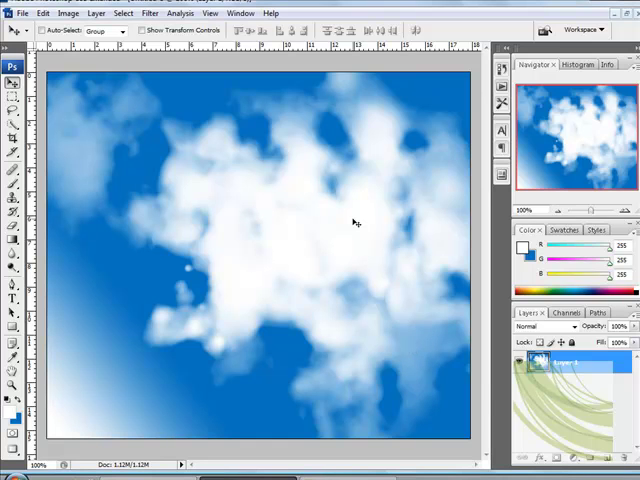
pyautogui.moveTo(422, 208)
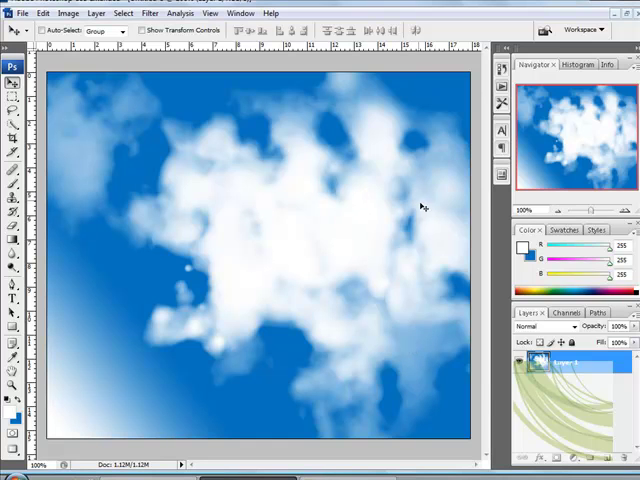
pyautogui.moveTo(378, 198)
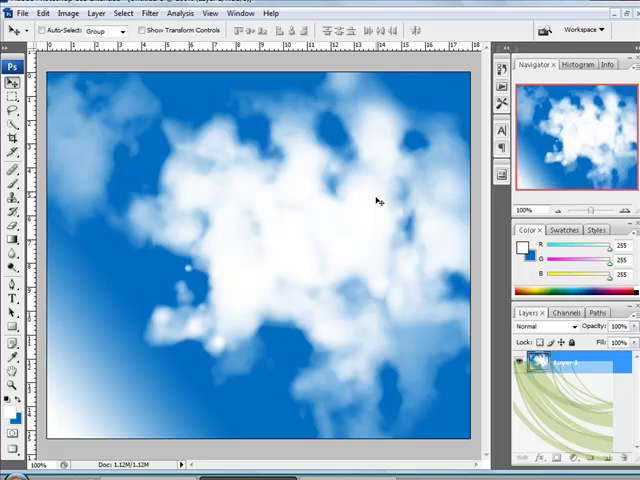
pyautogui.moveTo(382, 212)
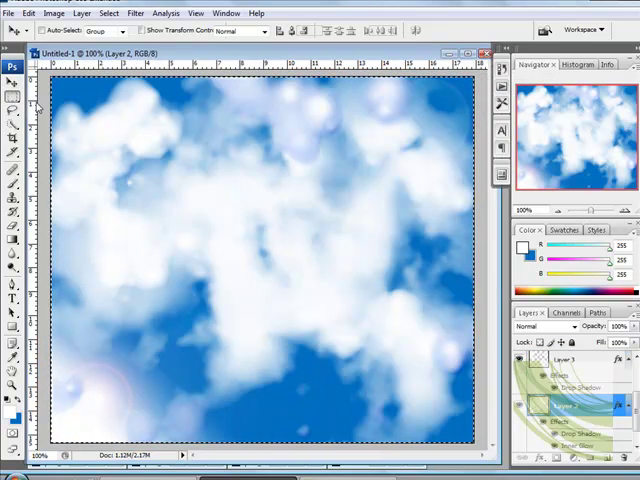
# - Drag a deep-blue-to-white gradient across the canvas and add an empty layer above it
pyautogui.click(12, 92)
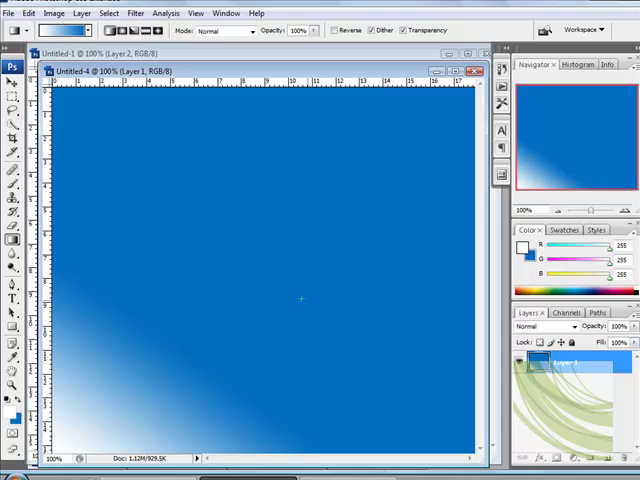
pyautogui.click(12, 68)
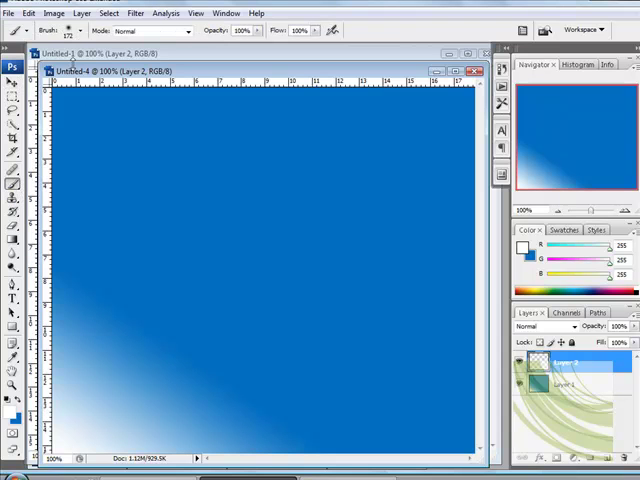
# - Paint soft white clouds with a cloud brush preset, then reposition them with the Move tool
pyautogui.click(72, 30)
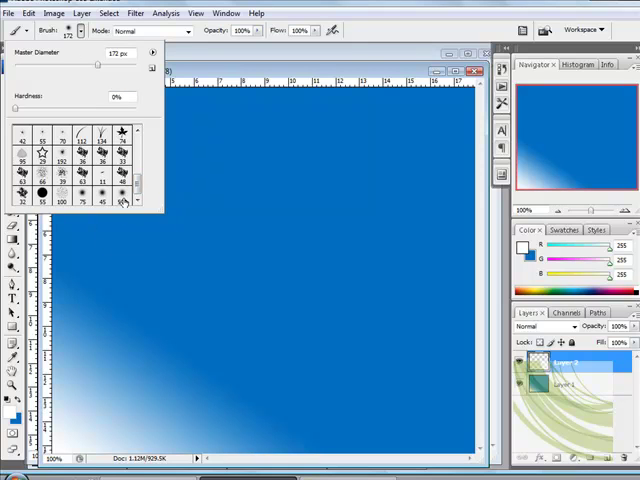
pyautogui.moveTo(120, 200)
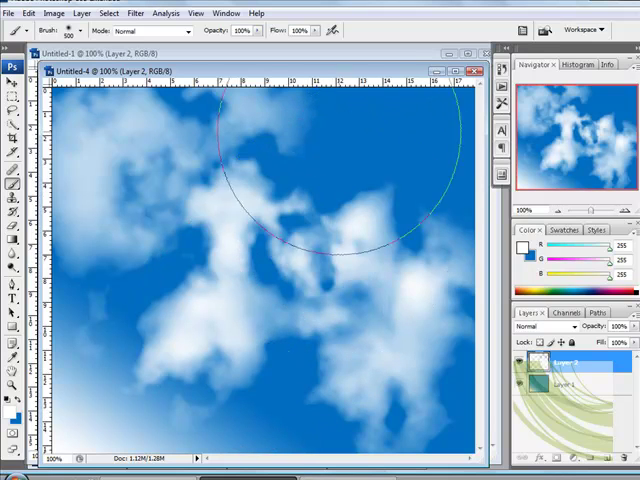
pyautogui.click(12, 84)
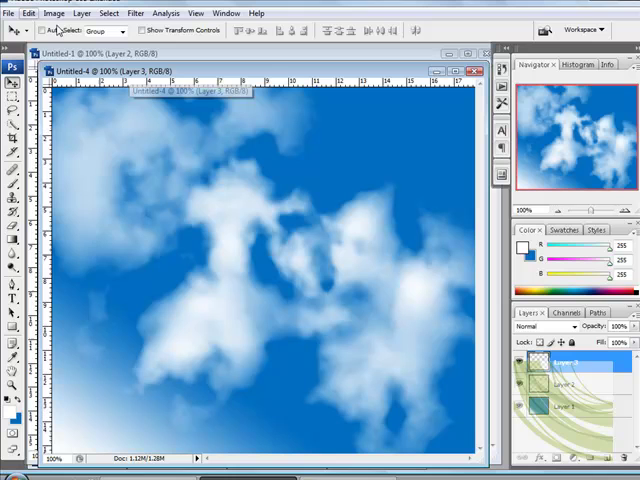
# - Stamp smaller white cloud puffs onto fresh layers along the lower sky
pyautogui.click(12, 108)
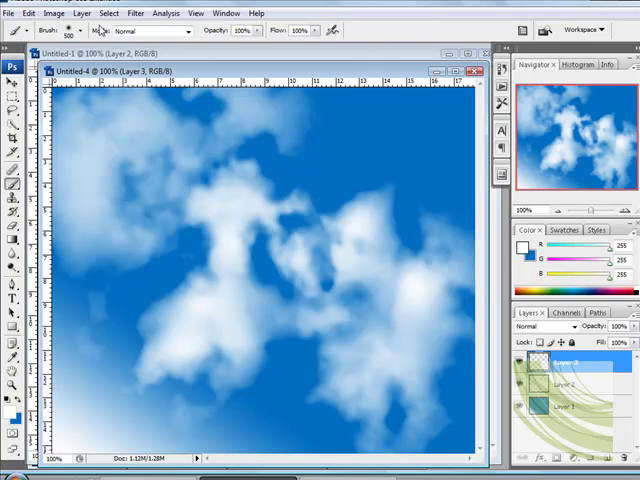
pyautogui.click(76, 30)
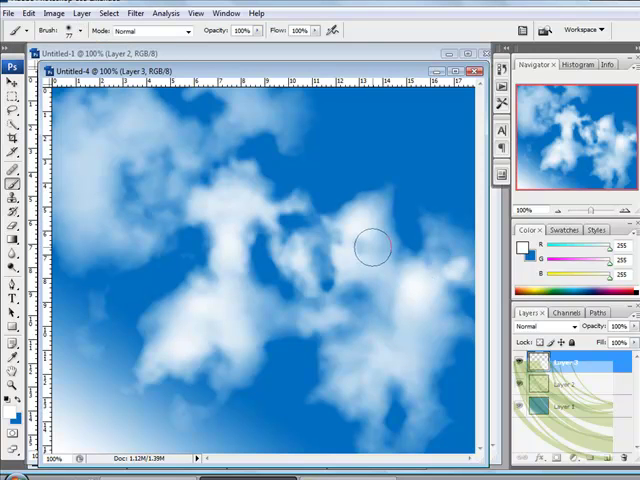
pyautogui.moveTo(76, 126)
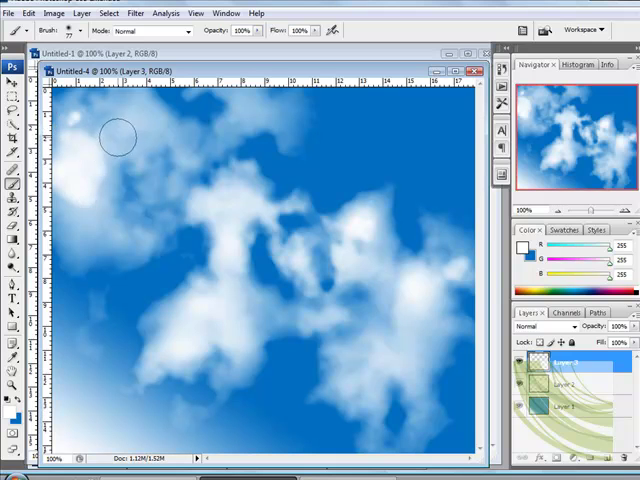
pyautogui.moveTo(104, 410)
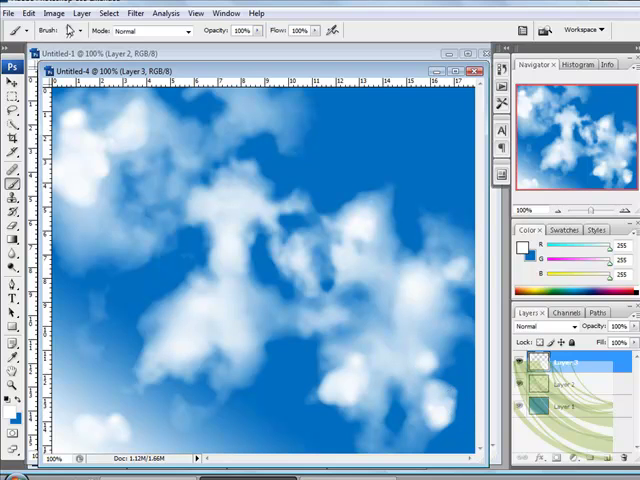
pyautogui.click(78, 30)
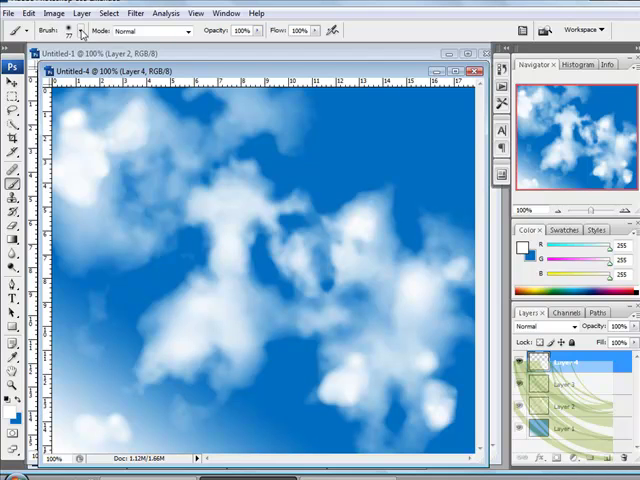
pyautogui.click(82, 30)
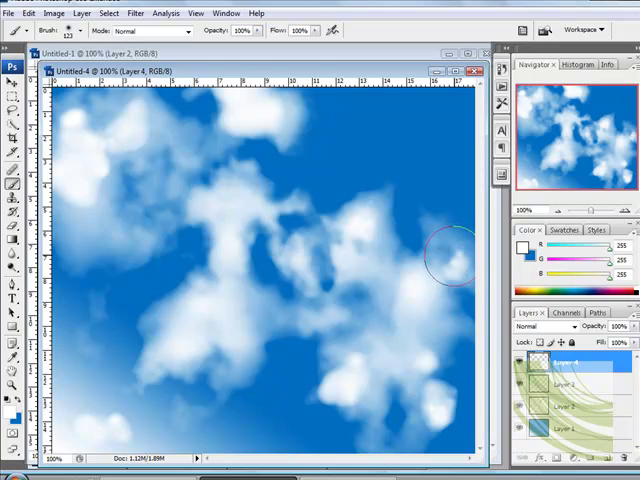
pyautogui.moveTo(436, 340)
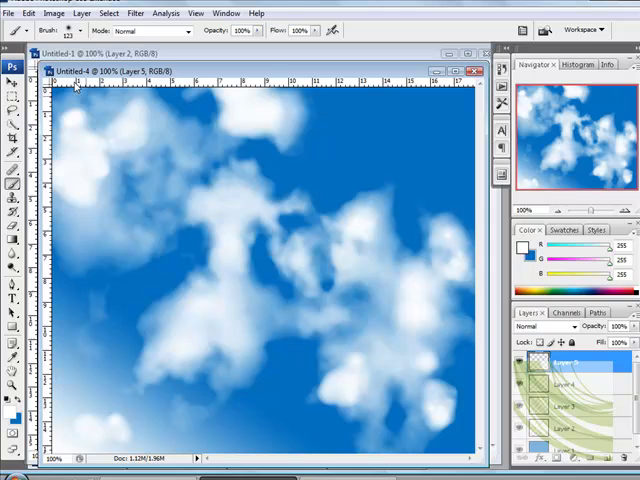
# - Paint more clouds, then delete the later Brush Tool history states to undo the crowding
pyautogui.click(82, 30)
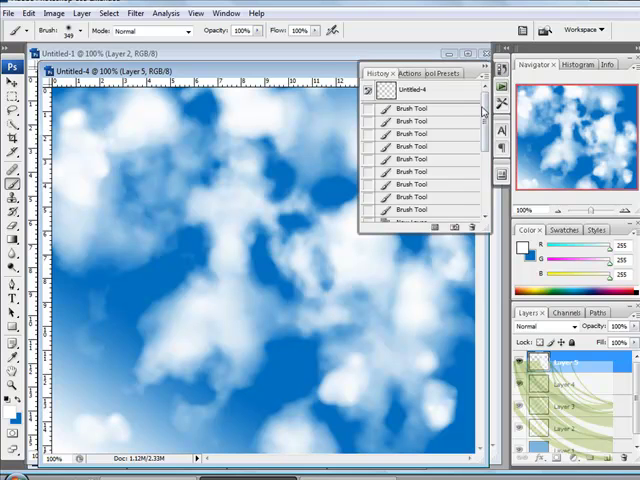
pyautogui.click(470, 228)
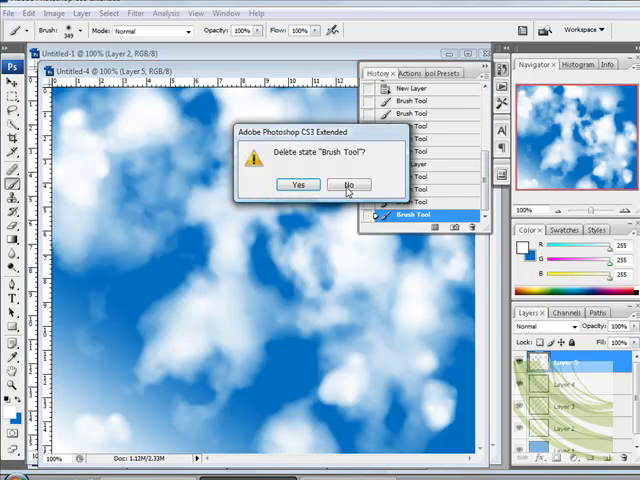
pyautogui.click(348, 184)
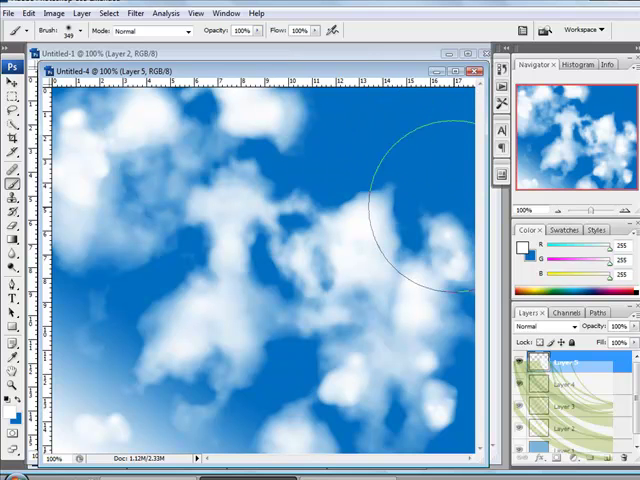
pyautogui.moveTo(280, 216)
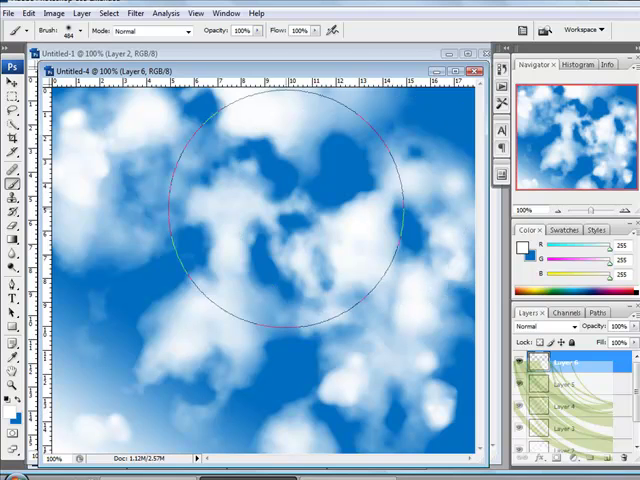
# - Stamp a large soft cloud across the upper and central sky with the enlarged brush
pyautogui.click(80, 30)
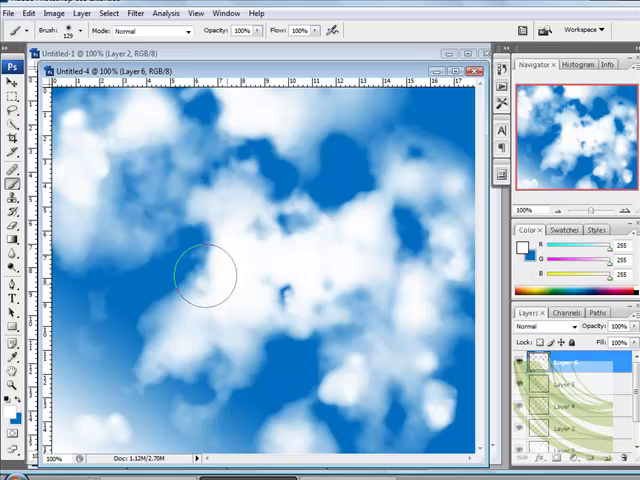
pyautogui.moveTo(128, 188)
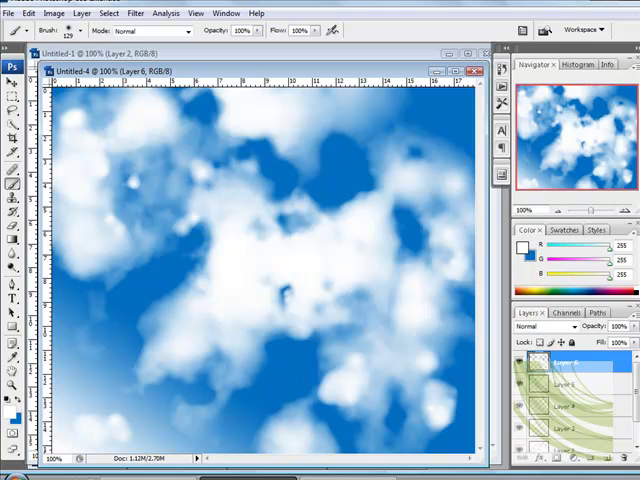
pyautogui.moveTo(178, 210)
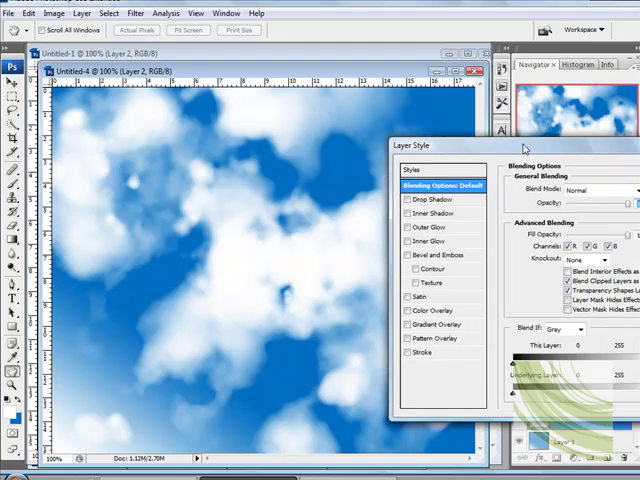
# - Enable a Multiply drop shadow on the cloud layer and apply it for depth
pyautogui.click(424, 200)
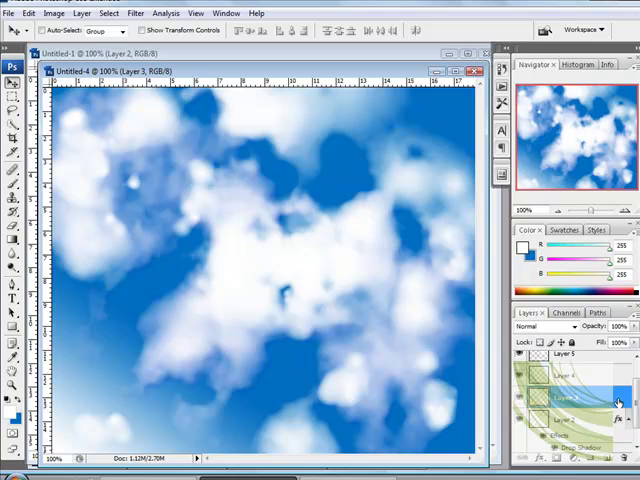
pyautogui.doubleClick(560, 398)
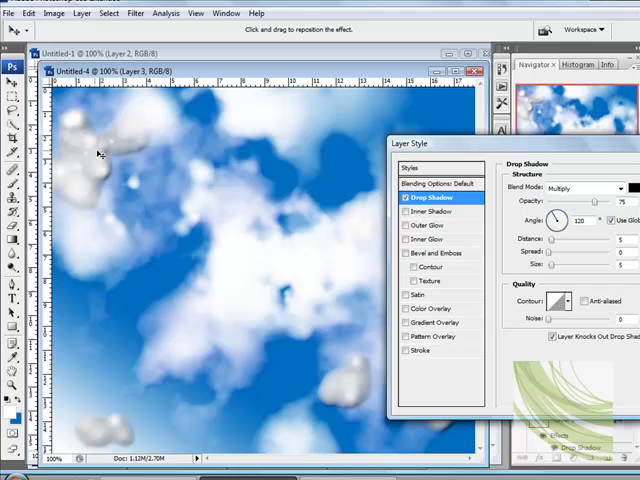
pyautogui.moveTo(620, 148)
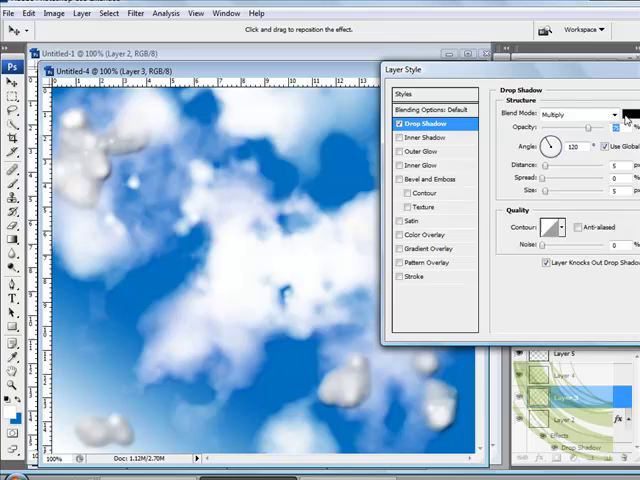
pyautogui.click(628, 114)
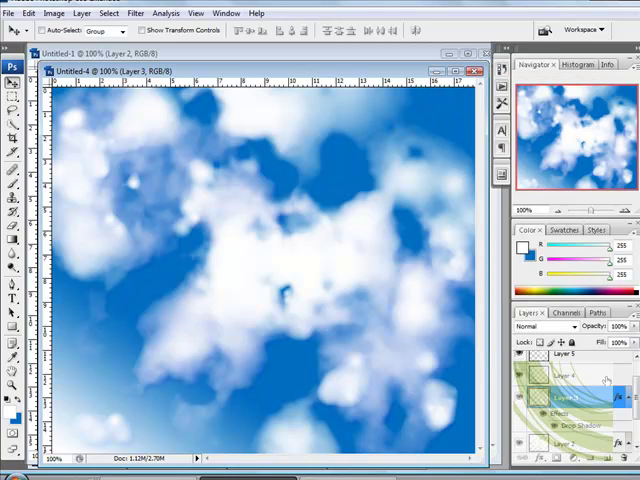
# - Enable Drop Shadow on the next cloud layer and pick a custom shadow colour
pyautogui.click(570, 390)
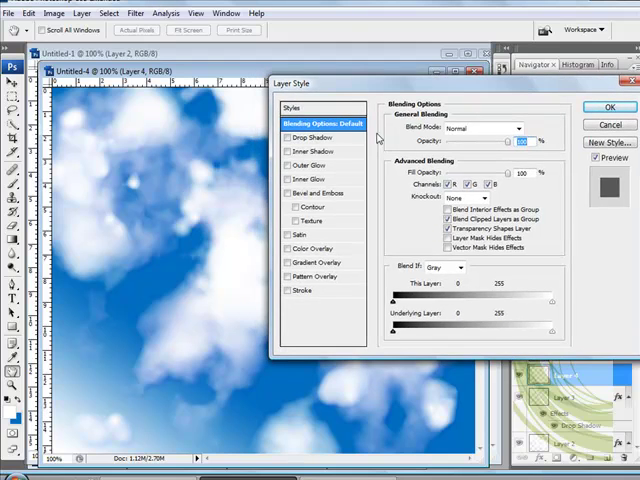
pyautogui.click(312, 136)
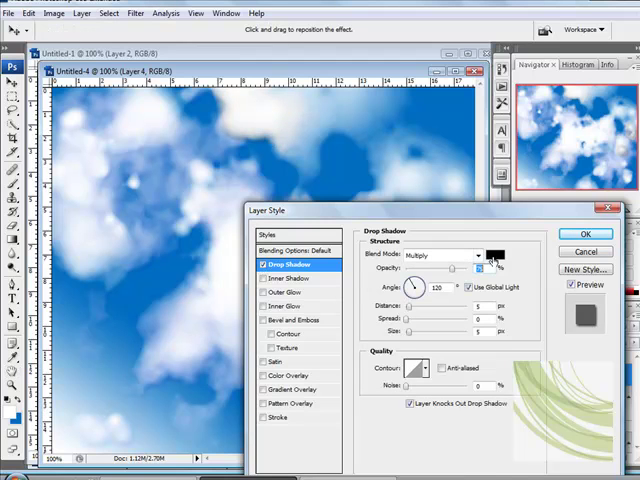
pyautogui.click(488, 260)
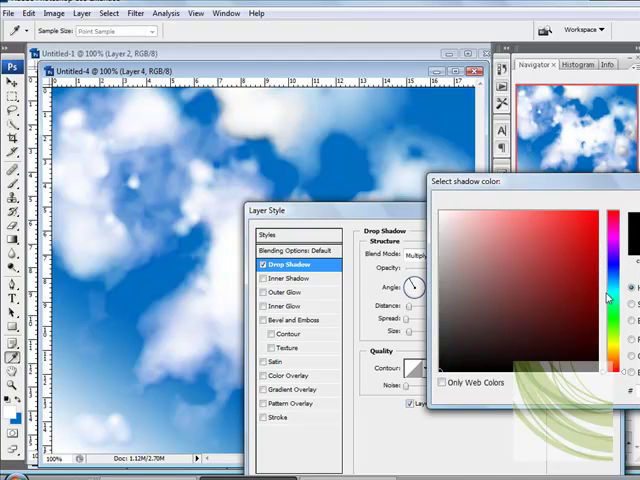
pyautogui.click(608, 290)
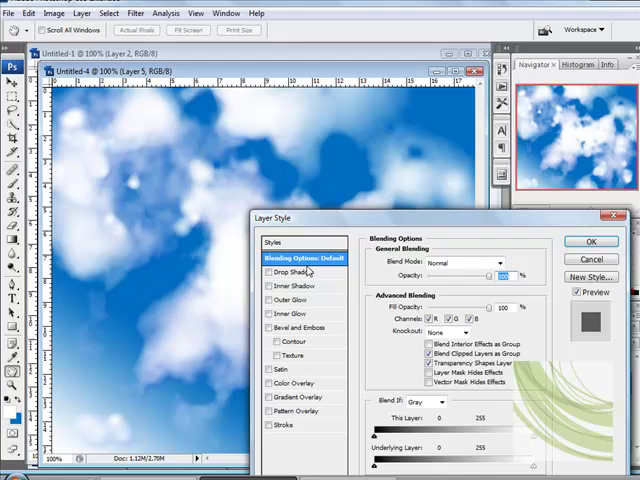
# - Set the drop shadow colour to blue in Multiply mode and apply it
pyautogui.click(290, 272)
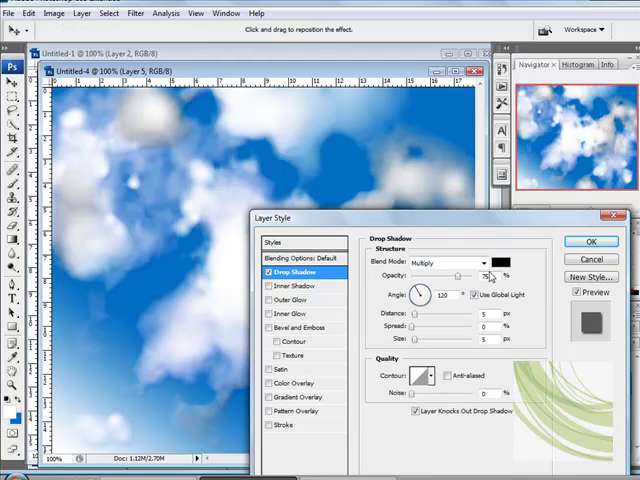
pyautogui.click(508, 250)
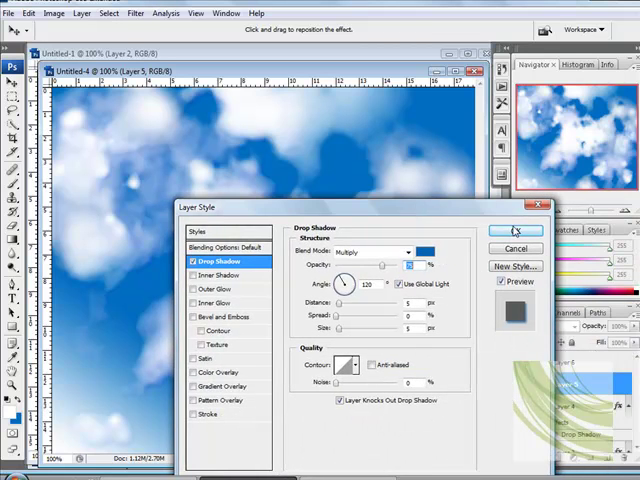
pyautogui.click(516, 232)
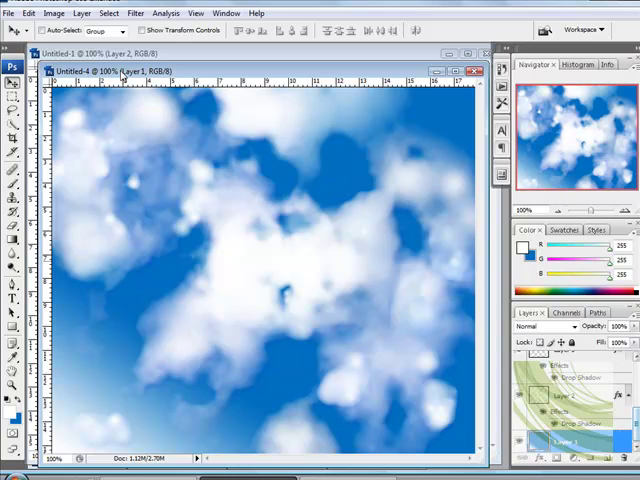
# - Apply Filter > Render > Lens Flare with chosen brightness and lens type to the sky
pyautogui.click(136, 12)
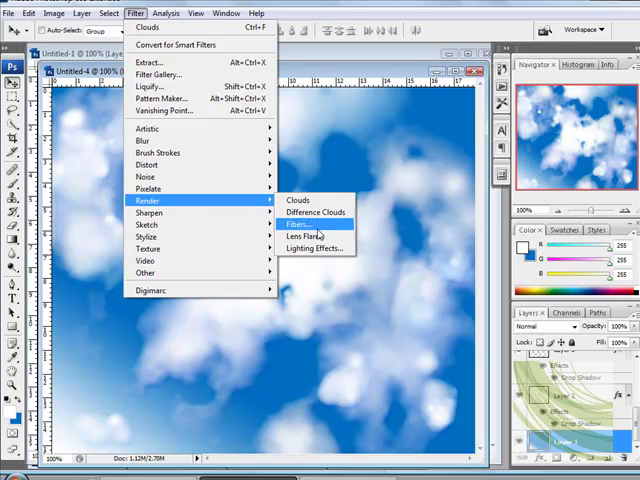
pyautogui.moveTo(320, 236)
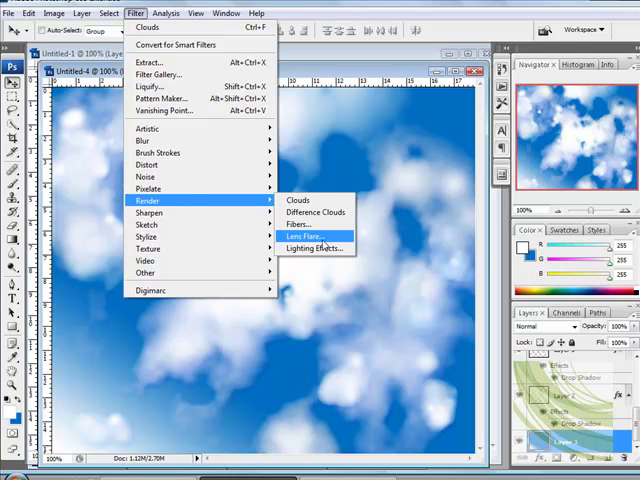
pyautogui.click(304, 236)
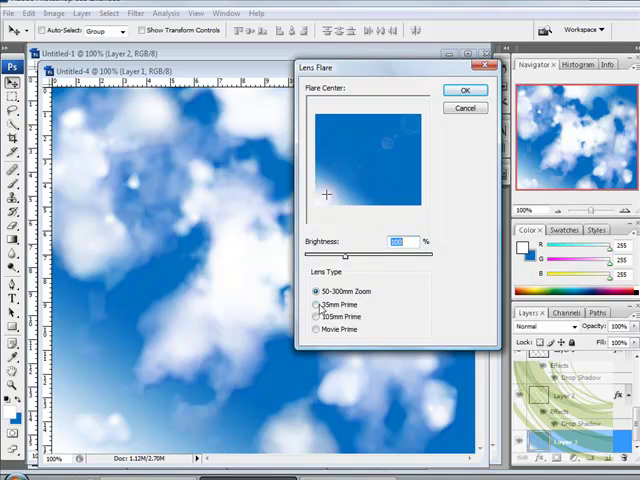
pyautogui.click(316, 304)
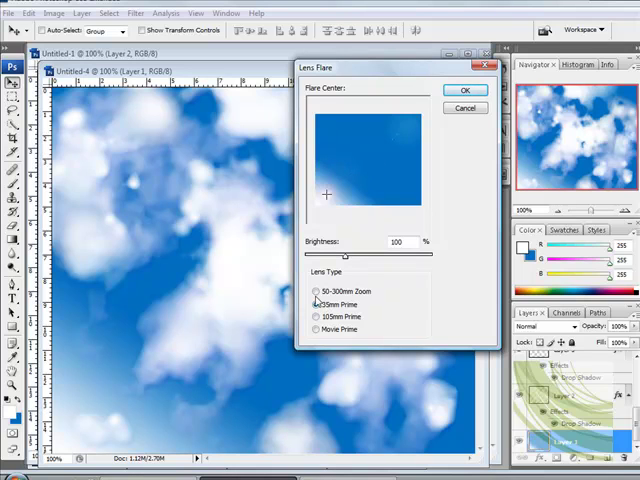
pyautogui.click(316, 292)
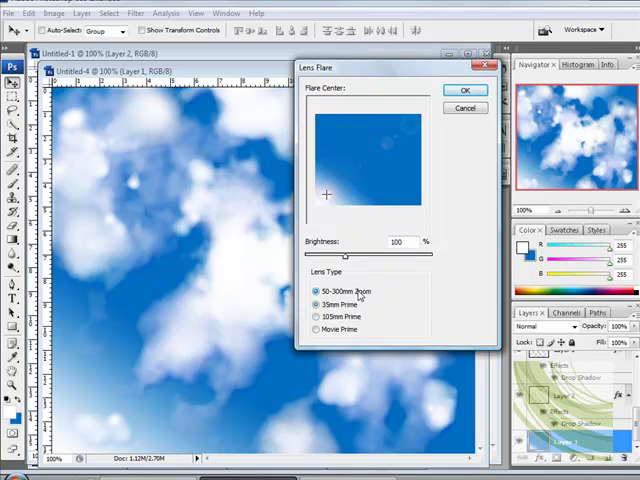
pyautogui.click(464, 90)
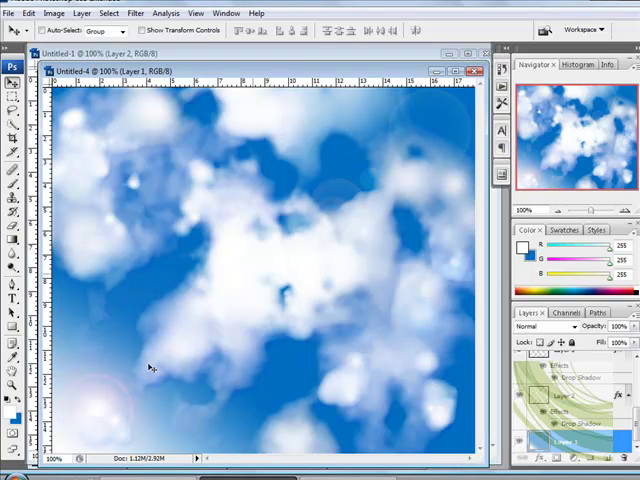
pyautogui.moveTo(384, 336)
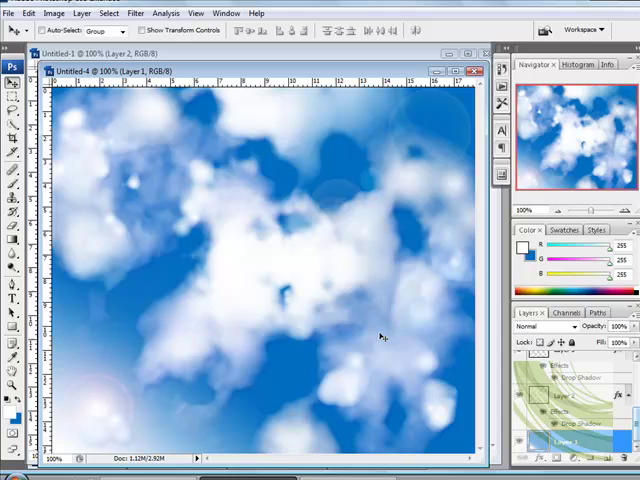
pyautogui.moveTo(320, 236)
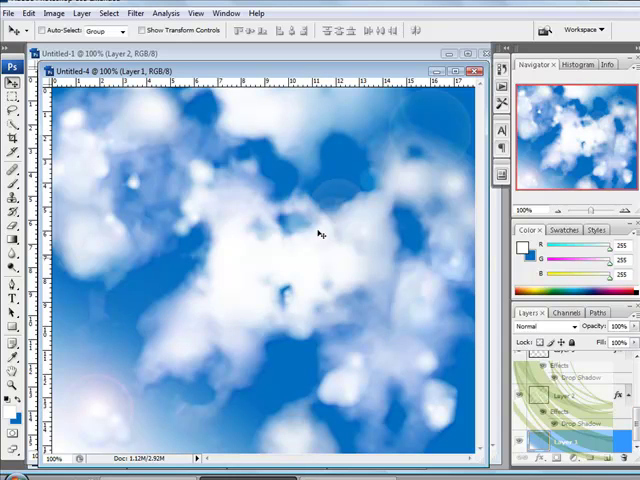
pyautogui.moveTo(200, 152)
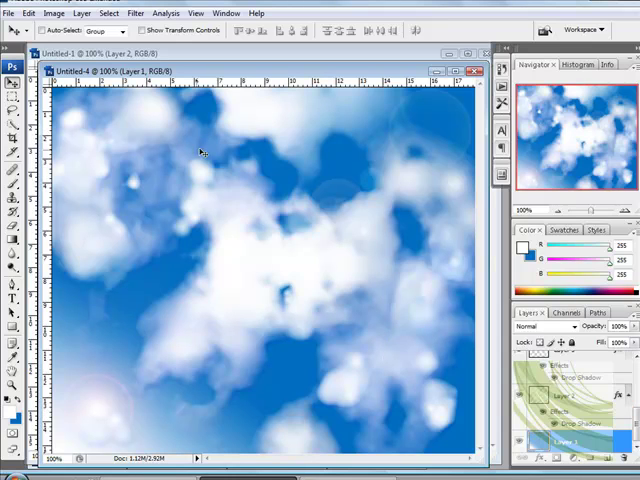
pyautogui.moveTo(262, 188)
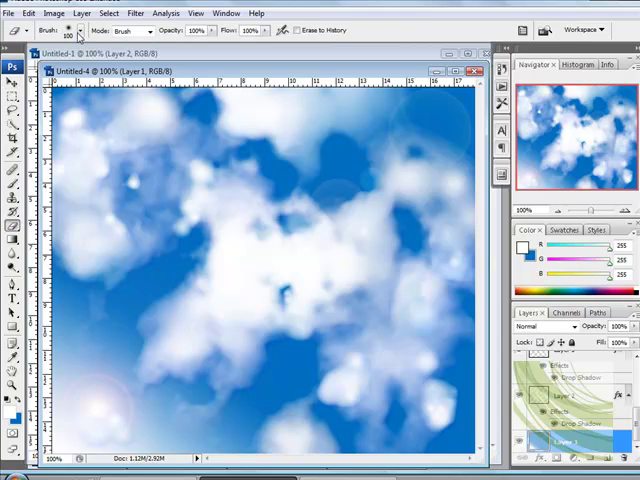
# - Enlarge the soft eraser's Master Diameter at 0% hardness for softening cloud detail
pyautogui.click(78, 30)
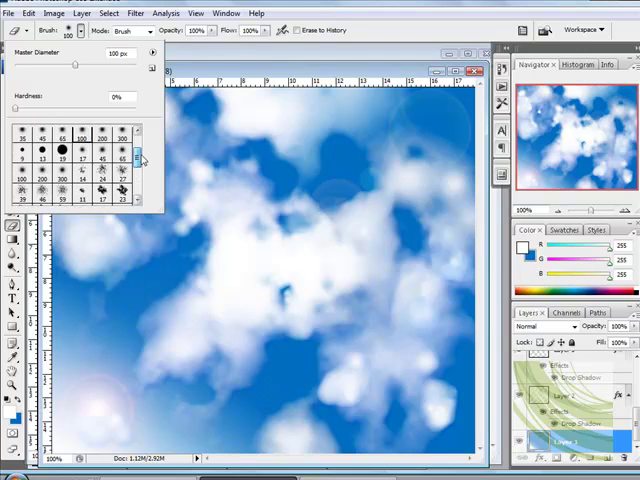
pyautogui.moveTo(76, 64); pyautogui.dragTo(112, 64)
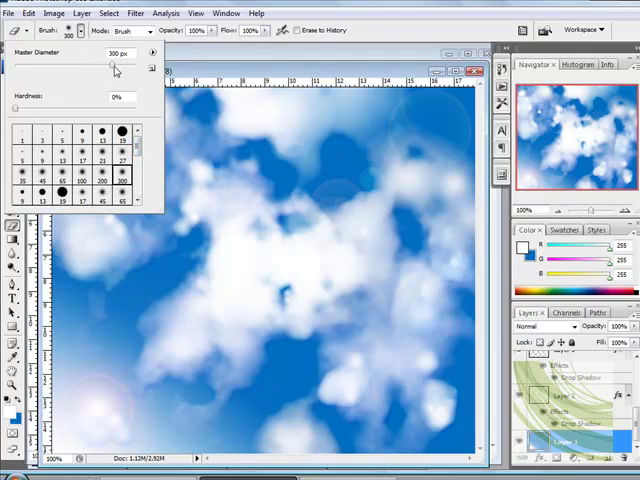
pyautogui.moveTo(240, 164)
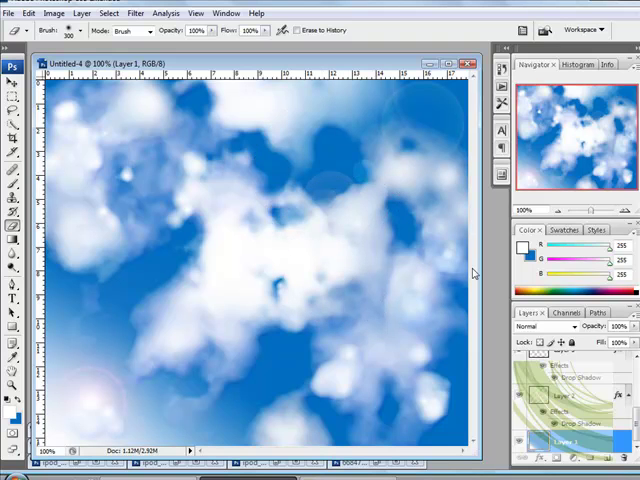
pyautogui.moveTo(484, 268)
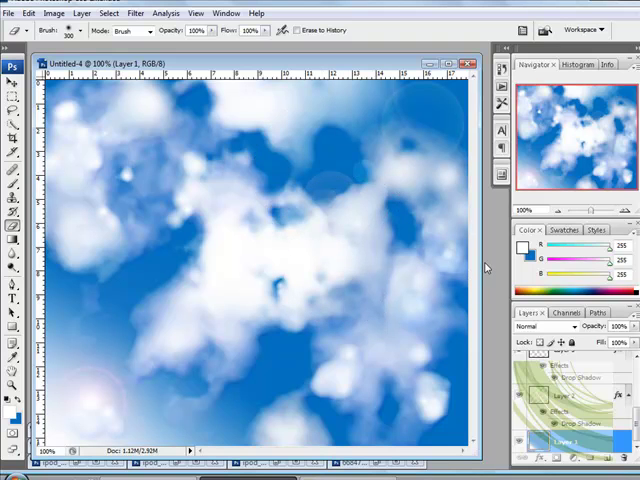